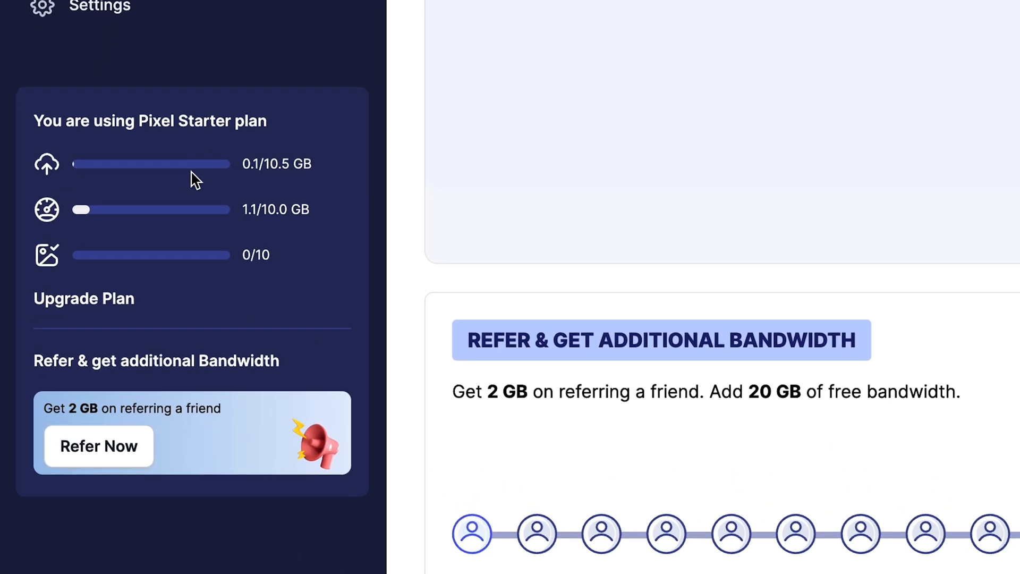
mouse_move(196, 169)
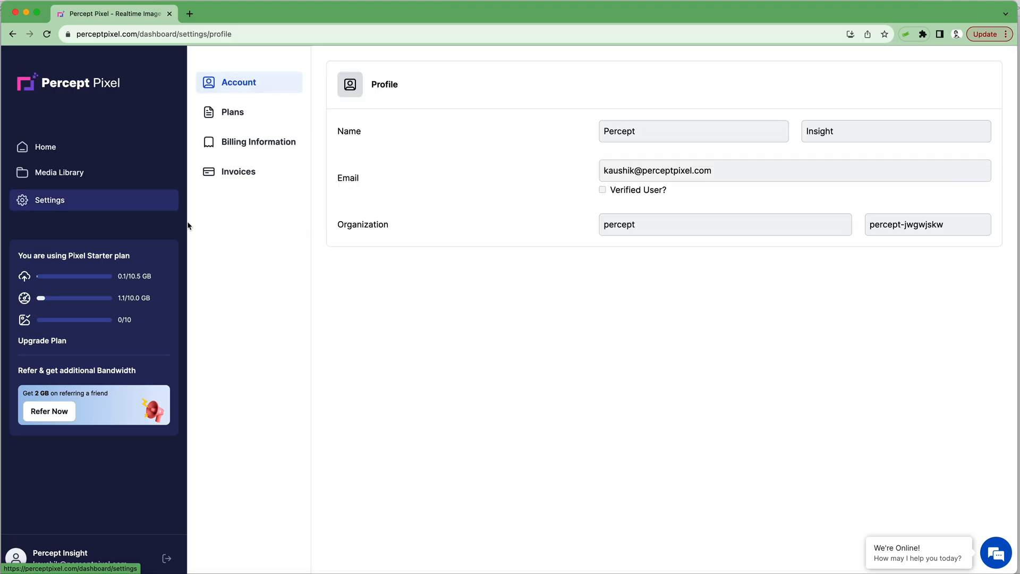
mouse_move(624, 150)
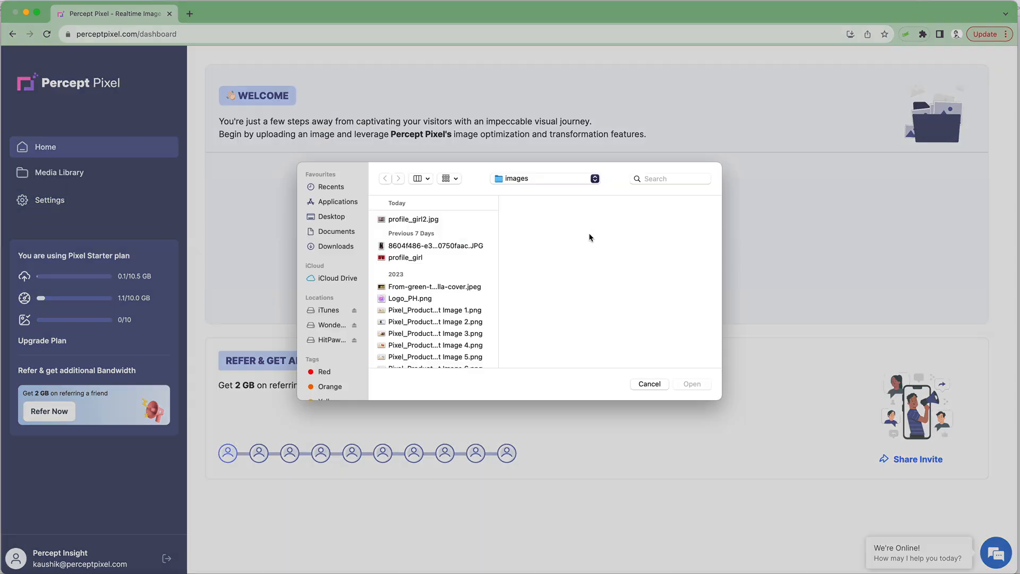
Upload profile_girl2.jpg so it opens in the transform editor at 800 px wide.
click(413, 219)
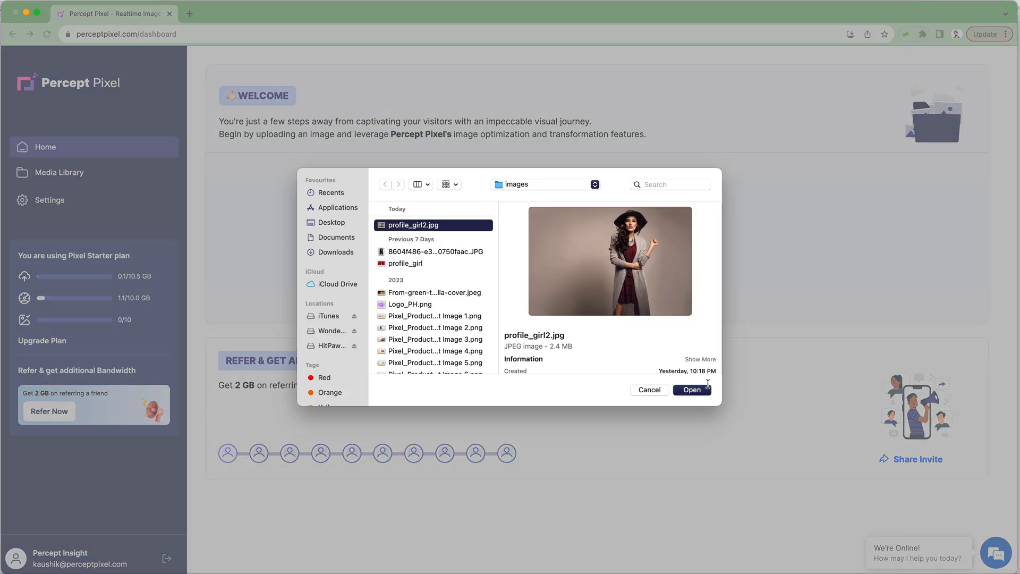
click(692, 390)
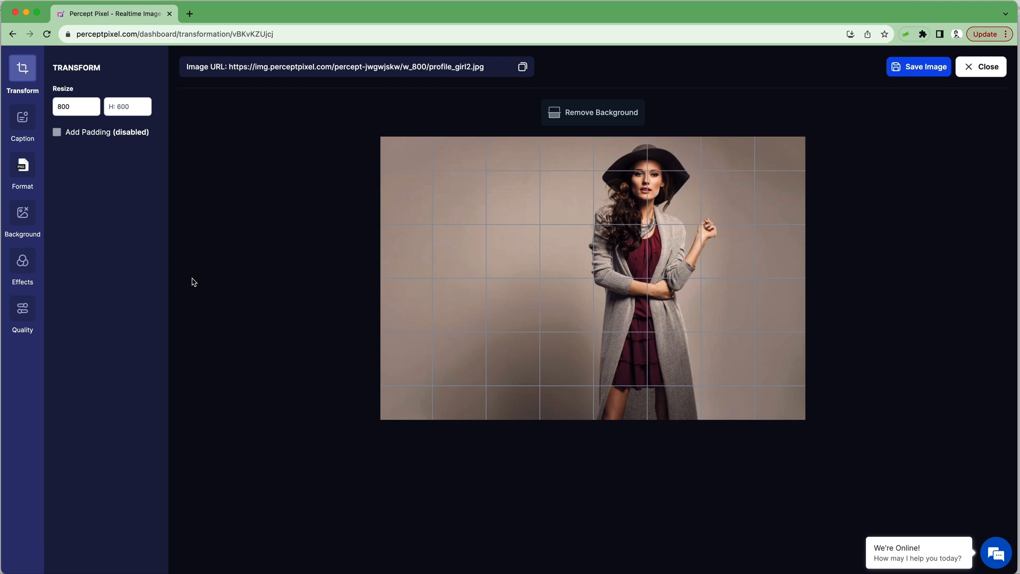
View the auto-generated caption 'a woman wearing a hat'.
click(23, 124)
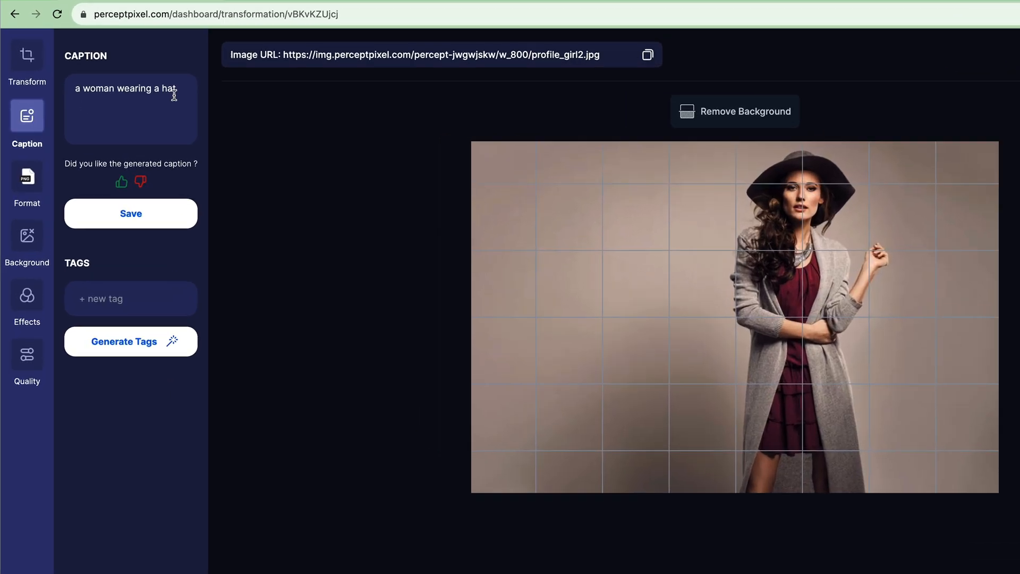
Extend the caption to 'a woman wearing a hat, and a red dress.' and generate tags (hat, dress, woman).
text(, and a)
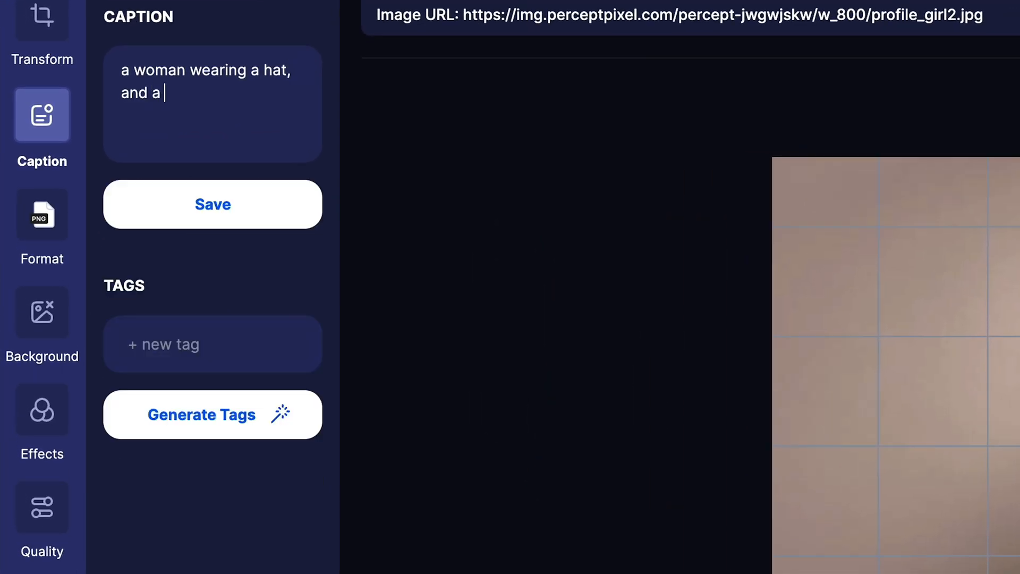
text(red dress.)
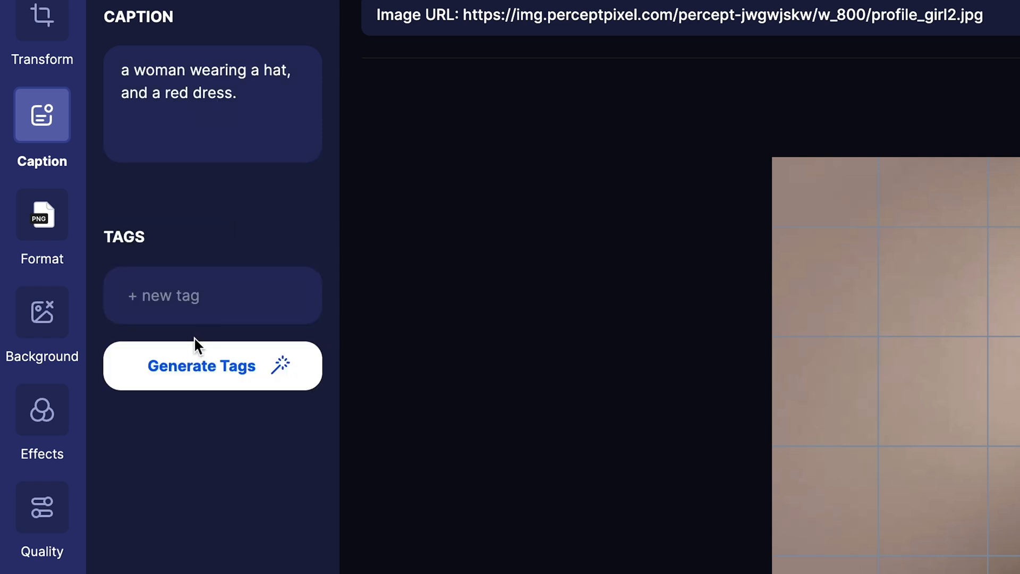
scroll(down, 3)
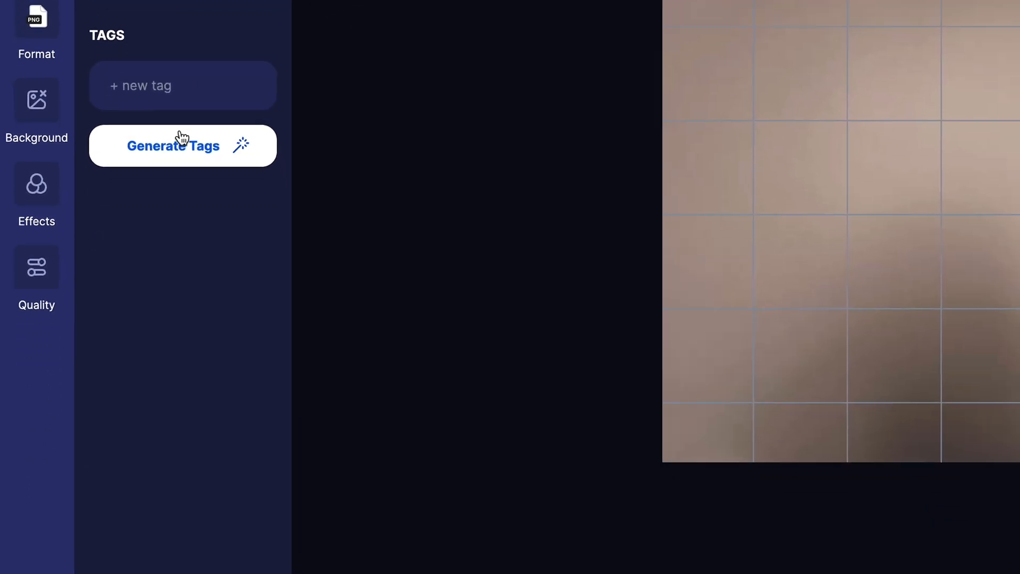
click(181, 145)
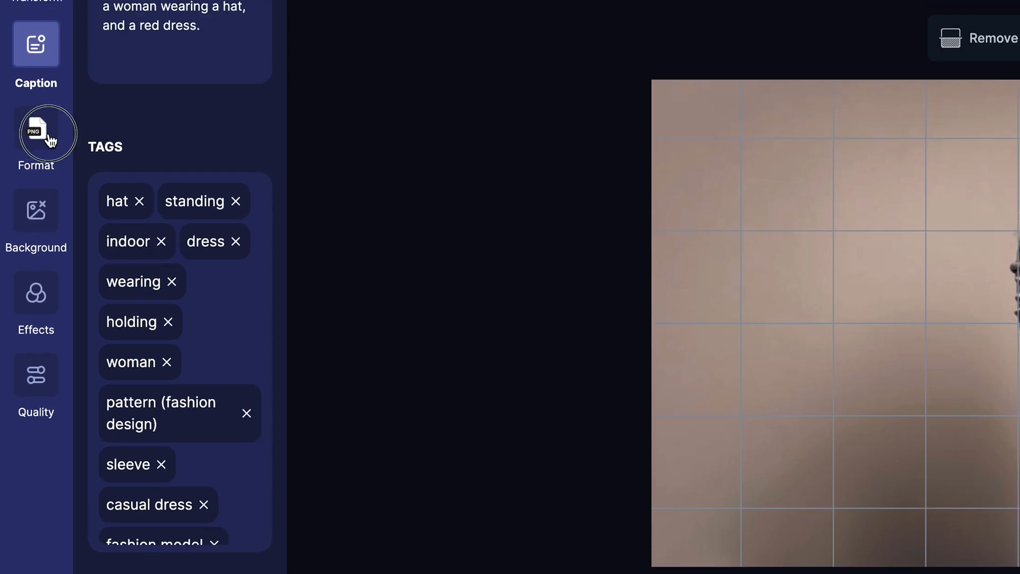
Convert the image output format to WebP.
click(36, 137)
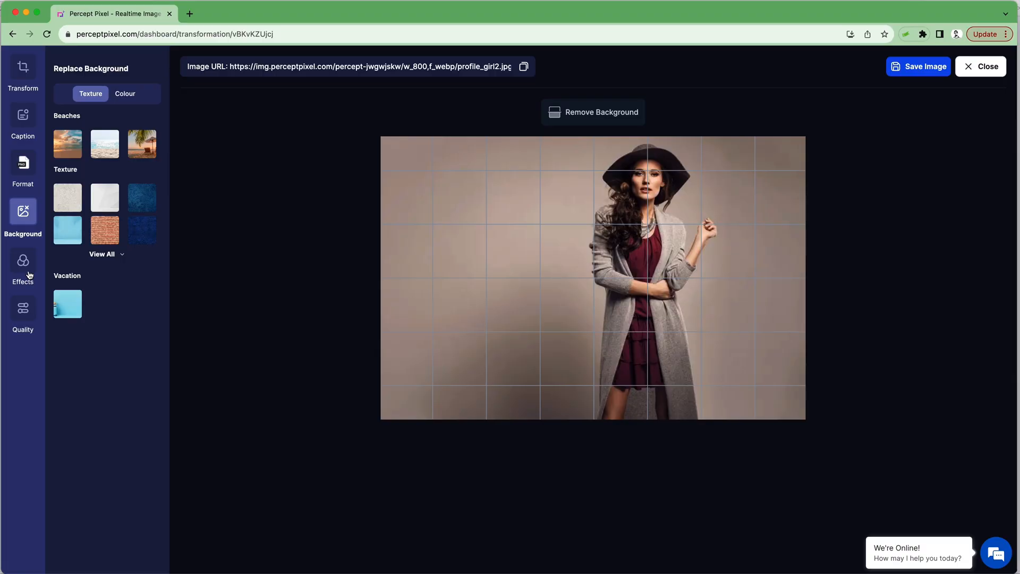
Preview the grayscale effect, keep full colour, and choose an image quality preset.
click(22, 267)
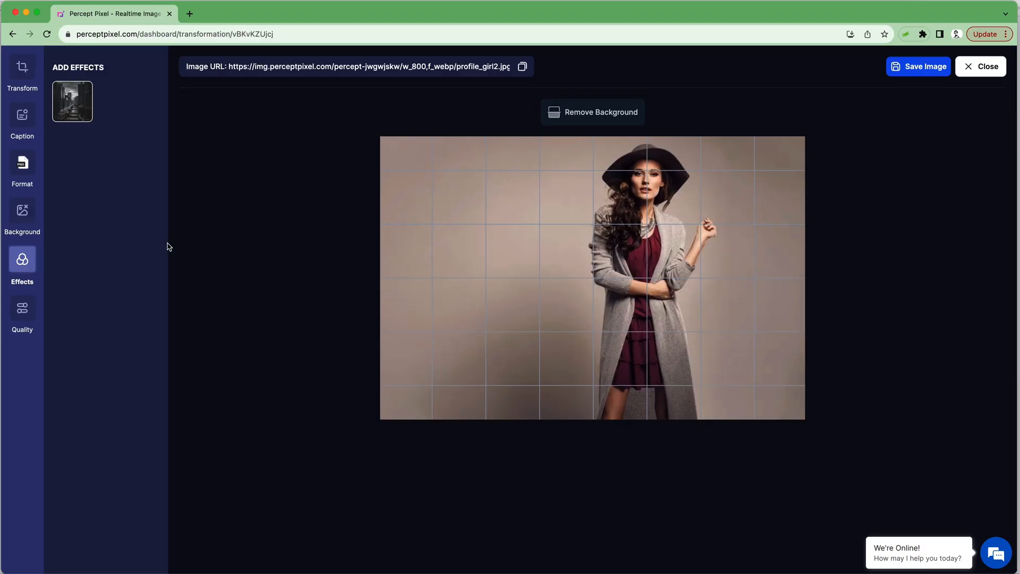
click(73, 100)
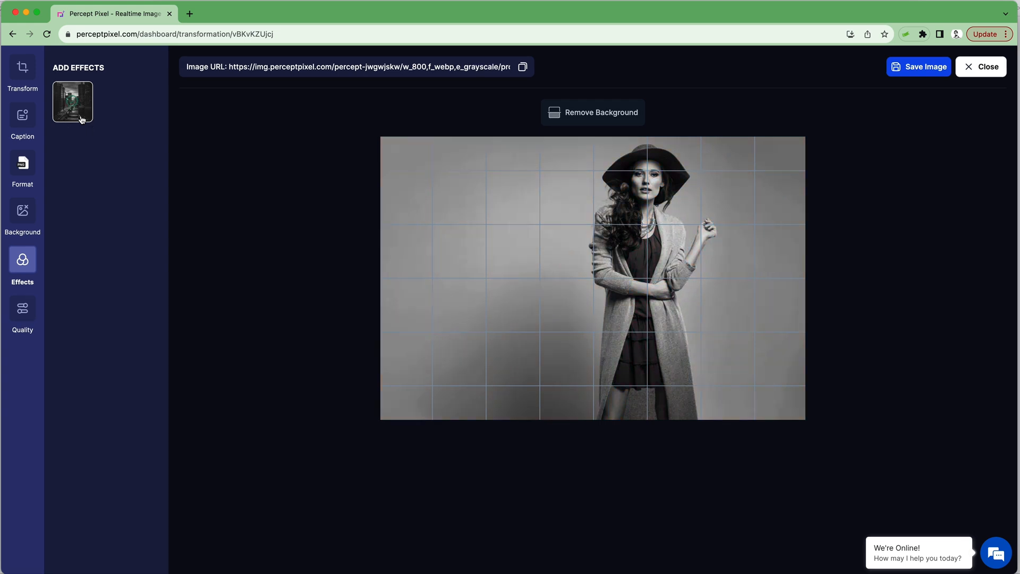
click(22, 316)
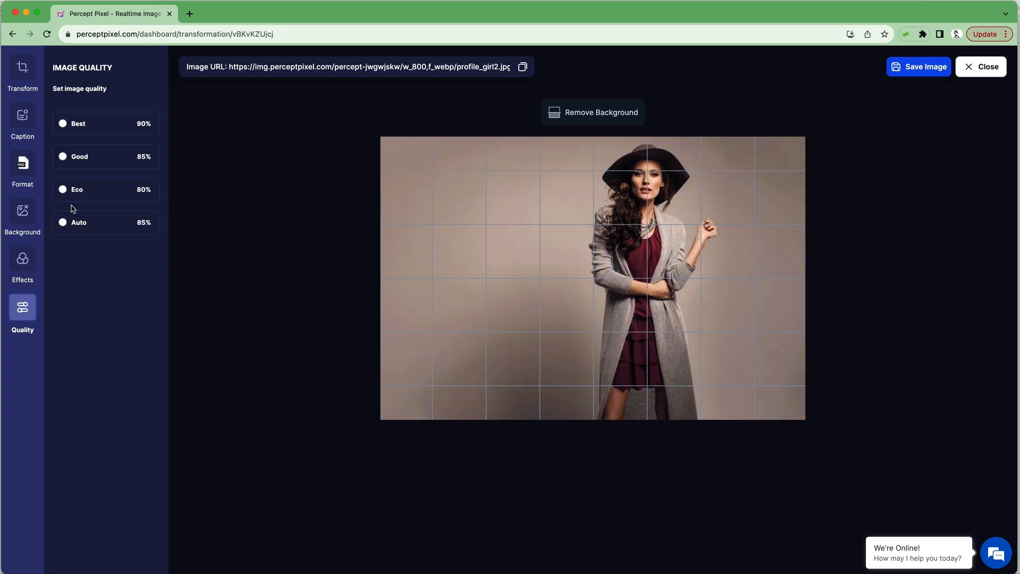
click(76, 189)
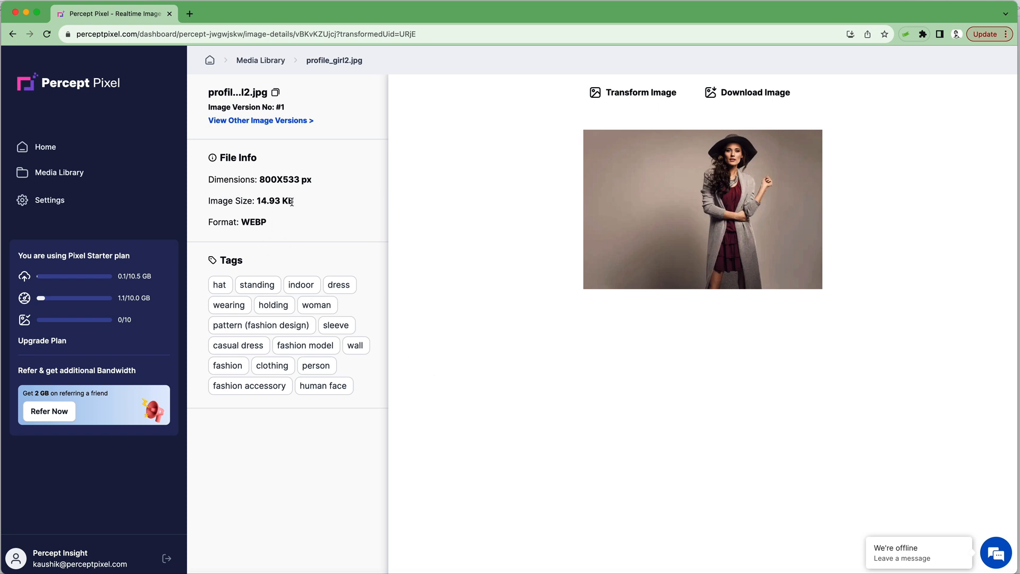
mouse_move(296, 128)
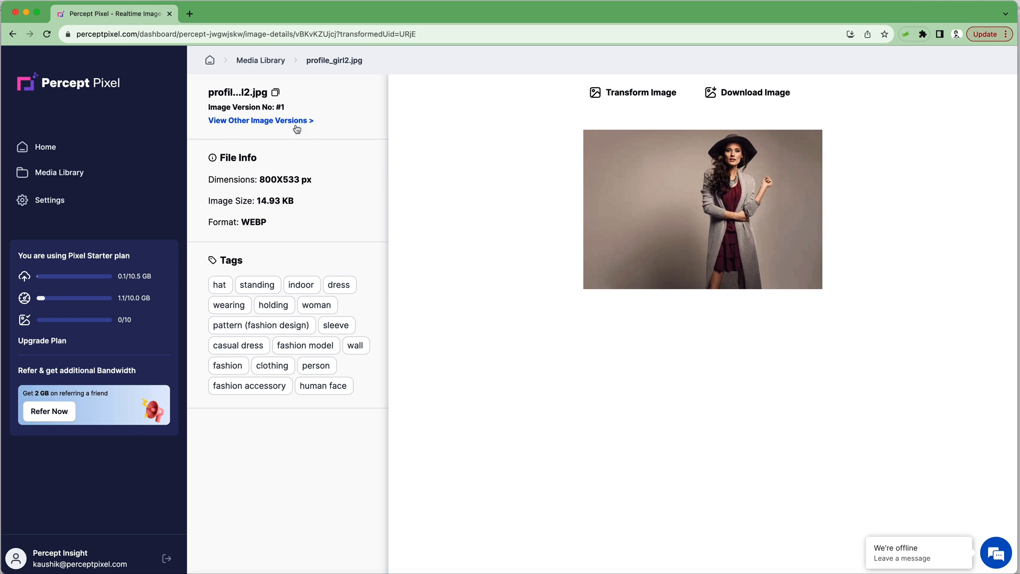
Reopen the original version, replace its background with the Vacation suitcase scene, and save to the CDN.
click(260, 120)
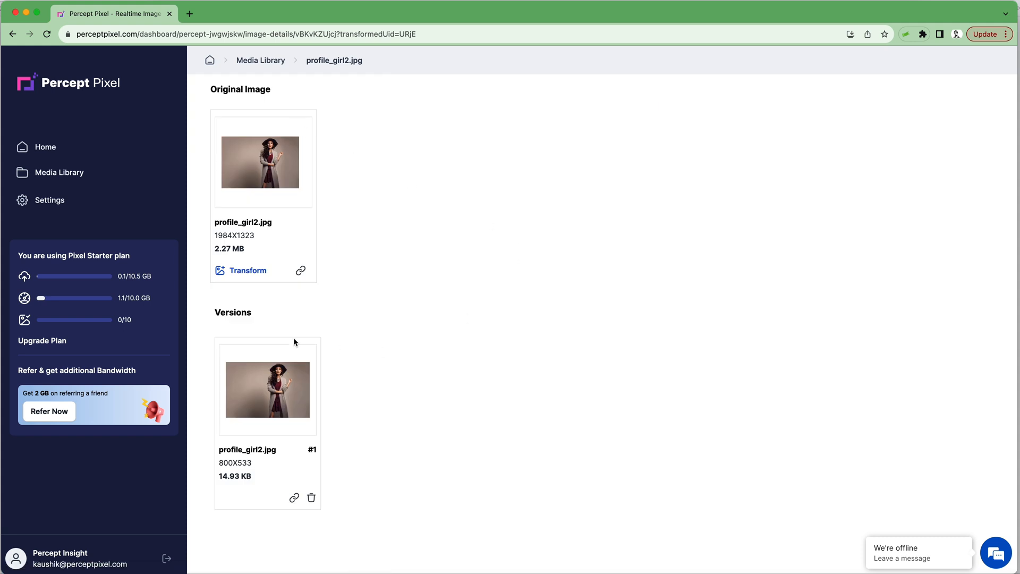
click(105, 229)
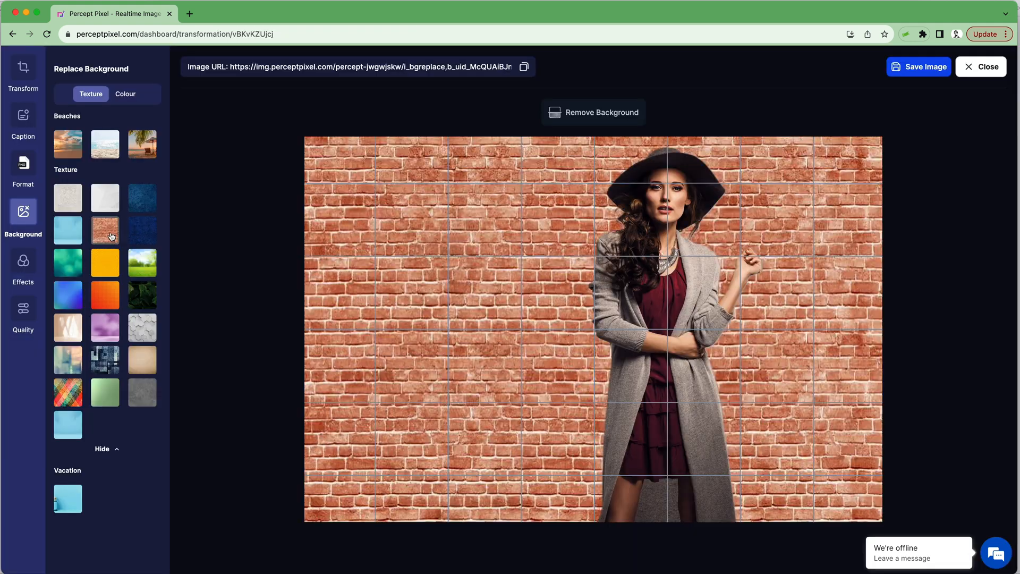
click(141, 144)
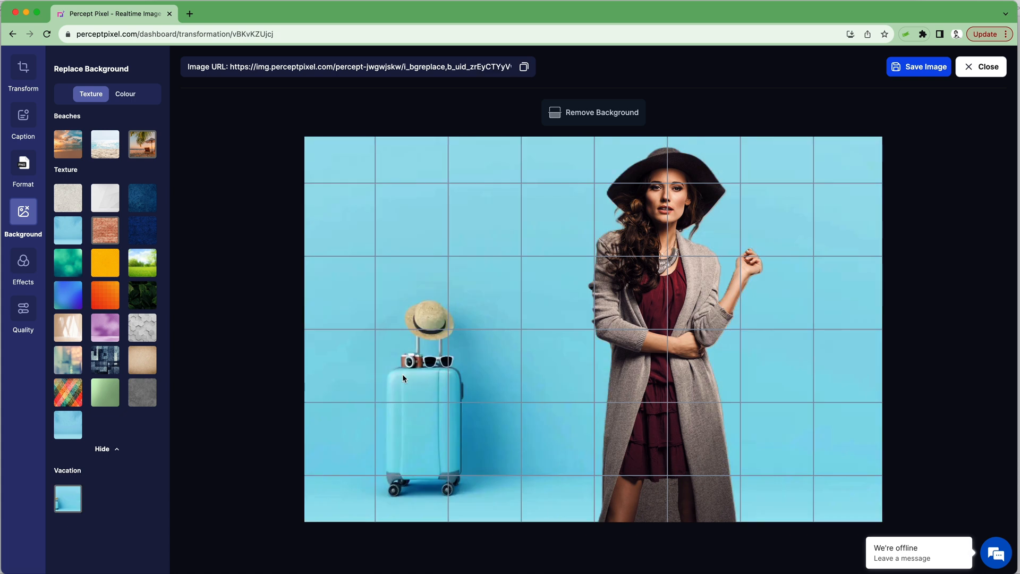
click(918, 66)
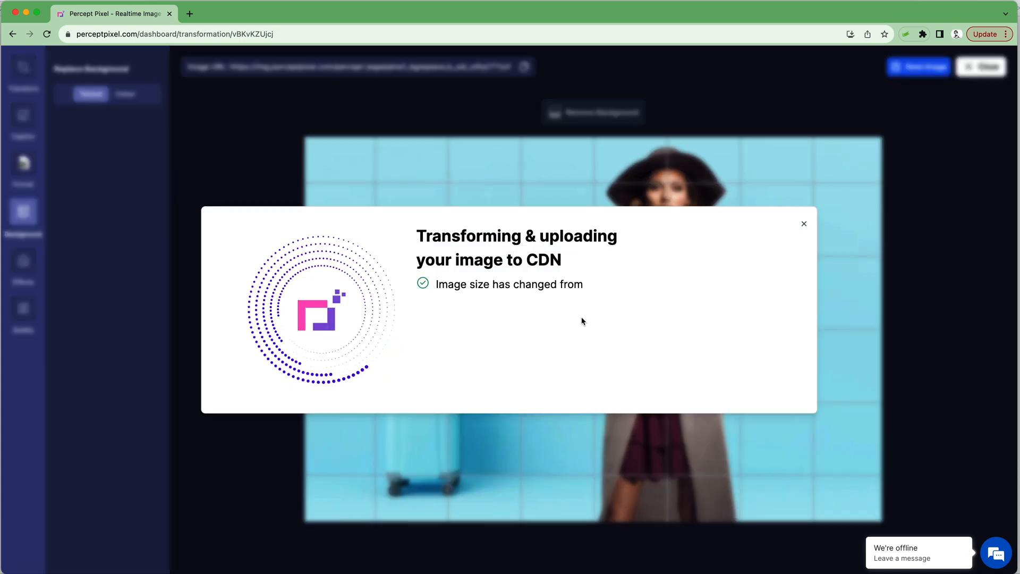